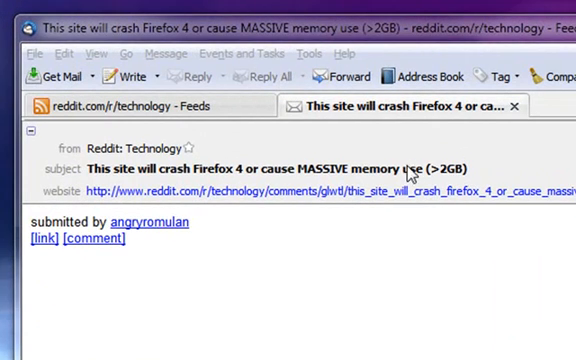
mouse_move(96, 190)
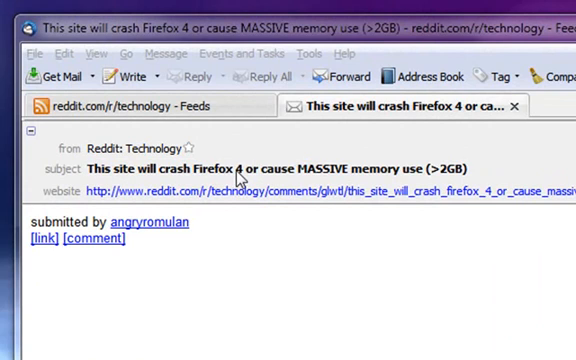
mouse_move(318, 172)
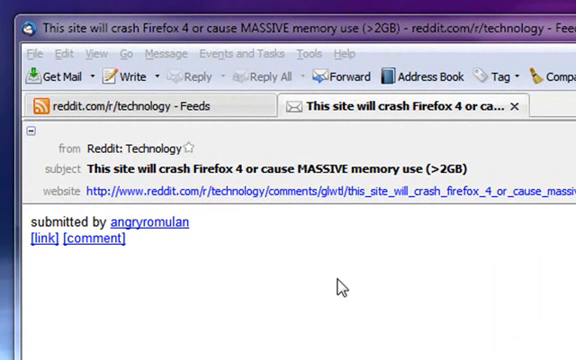
mouse_move(488, 174)
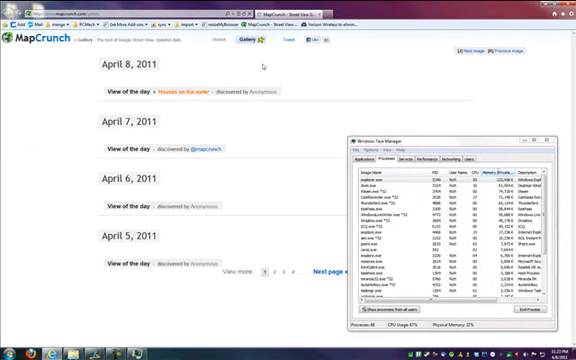
Step: Load the MapCrunch gallery of April 2011 views of the day in IE9 beside Task Manager
left_click(156, 92)
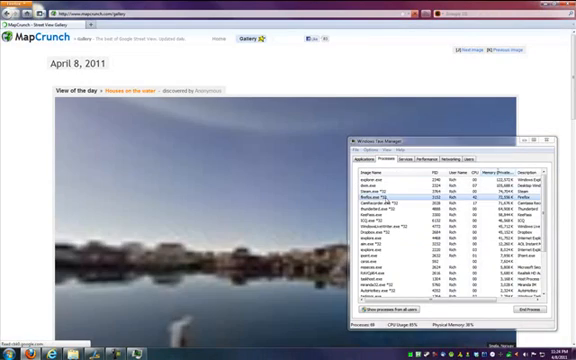
Step: Let the April 8, 2011 harbour panorama finish rendering in Firefox beside Task Manager
left_click(390, 182)
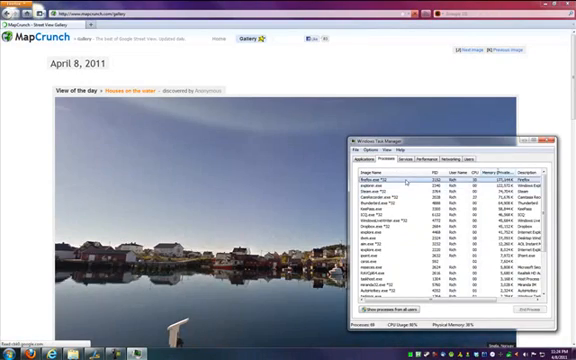